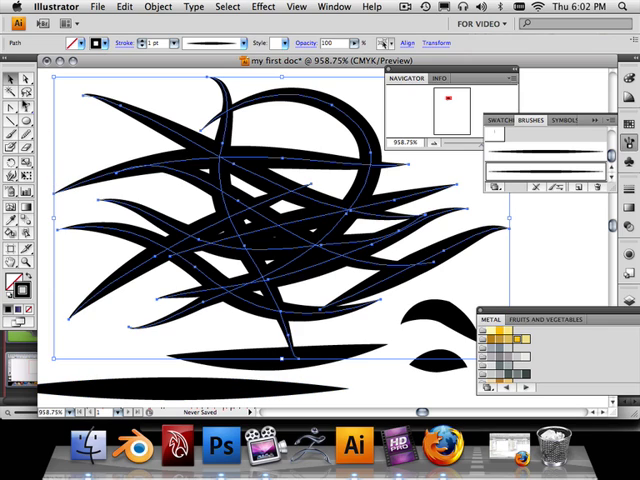
{"action": "mouse_move", "coordinate": [176, 196]}
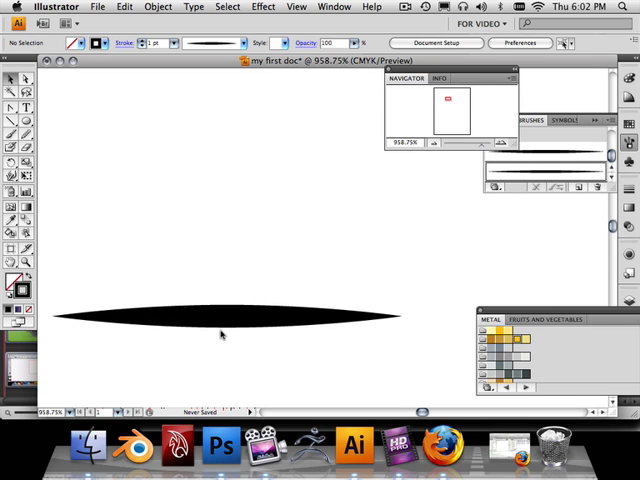
- Select the single black tapered shape on the cleared artboard
{"action": "left_click", "coordinate": [220, 312]}
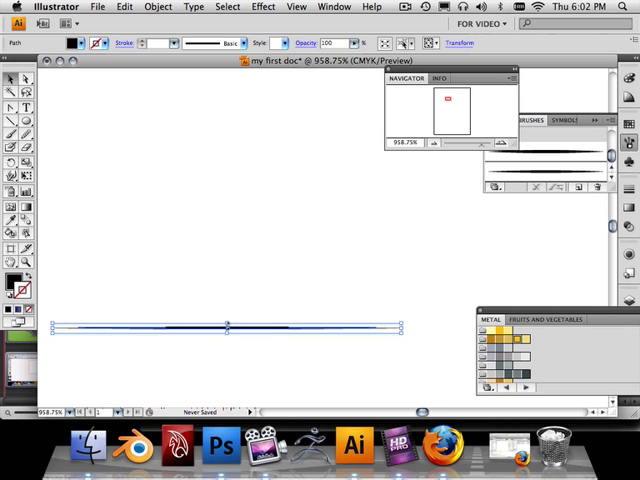
{"action": "mouse_move", "coordinate": [452, 204]}
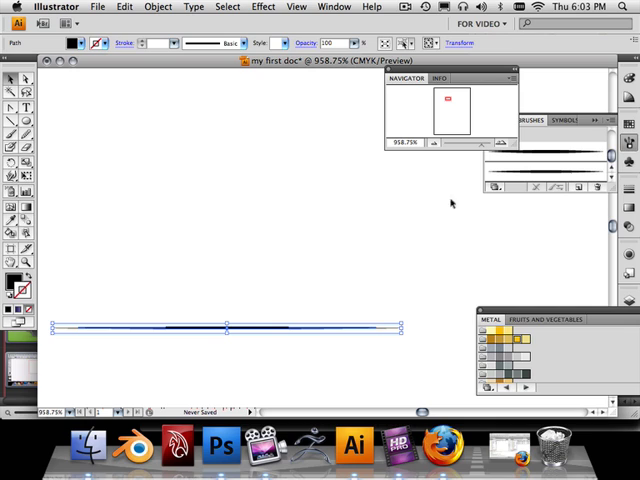
- Create a new art brush from the tapered shape and name it 'Art Brush 3'
{"action": "left_click", "coordinate": [508, 120]}
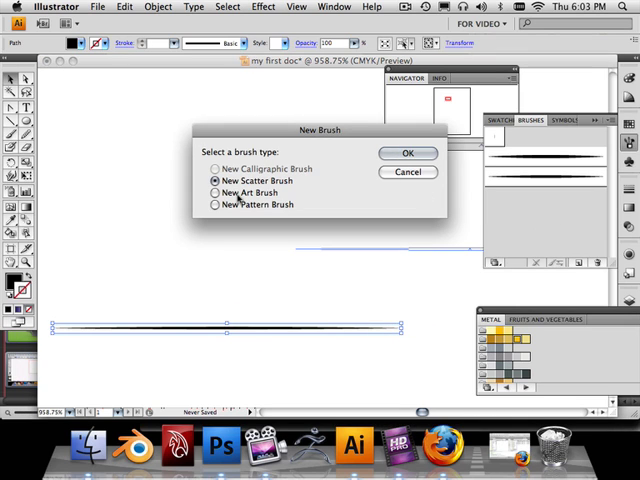
{"action": "left_click", "coordinate": [408, 152]}
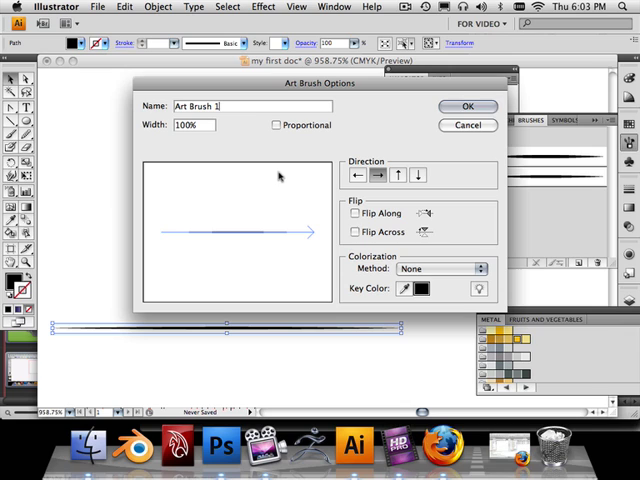
{"action": "type", "text": "2"}
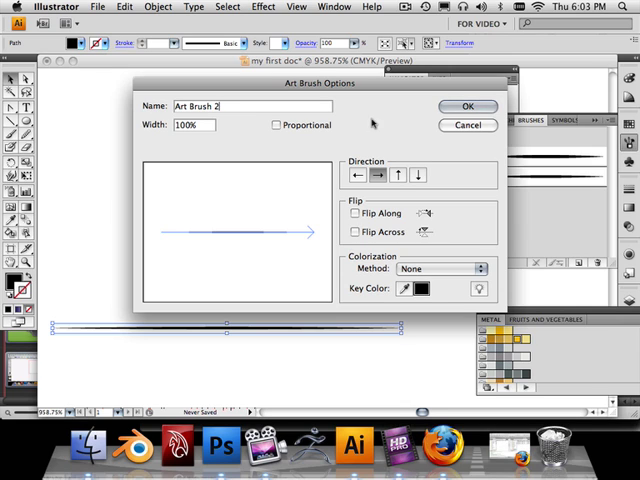
{"action": "triple_click", "coordinate": [230, 106]}
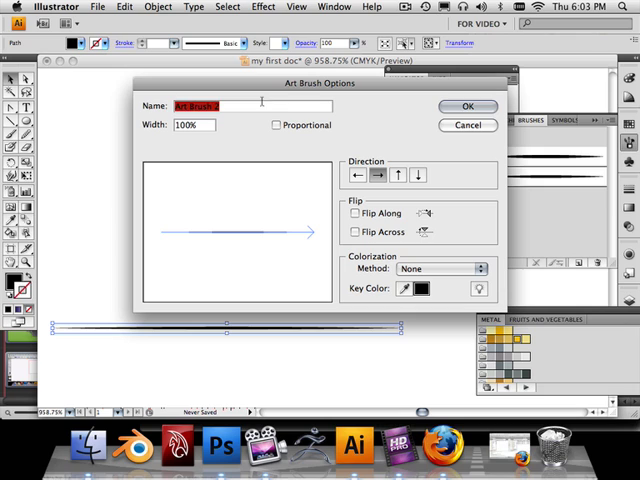
{"action": "type", "text": "Art Brush 3"}
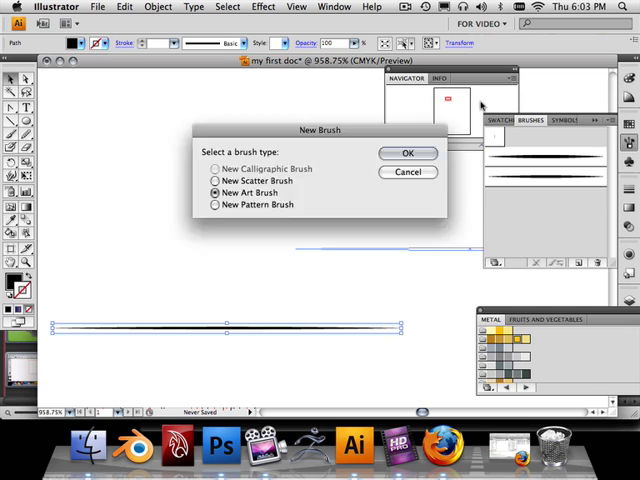
{"action": "left_click", "coordinate": [408, 152]}
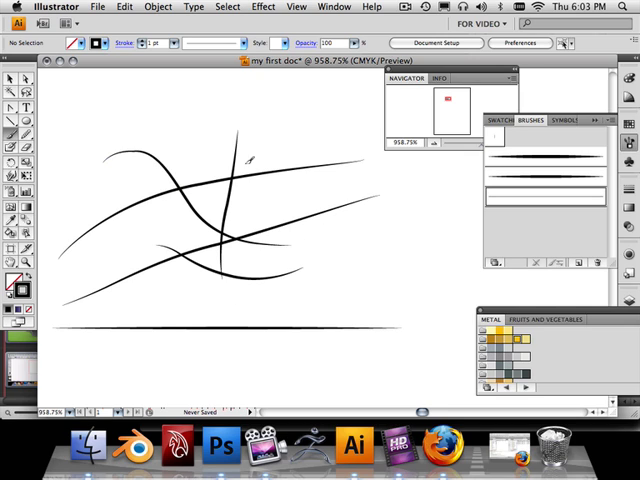
- Paint a curved test stroke with the new tapered art brush
{"action": "left_click_drag", "start_coordinate": [236, 160], "coordinate": [264, 300]}
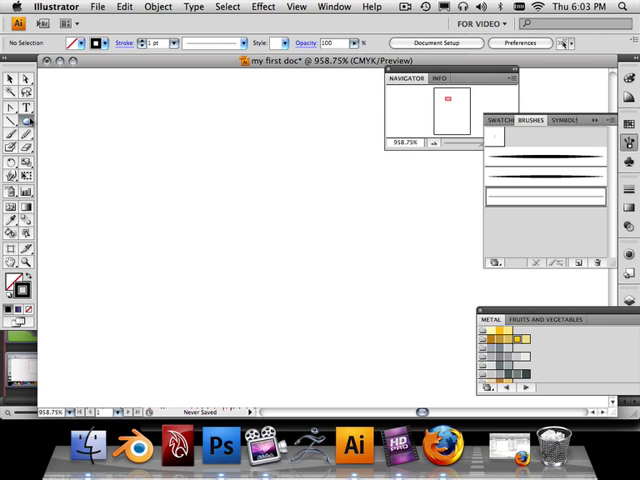
- Draw a rounded pill shape and fill it black from the Swatches panel
{"action": "left_click", "coordinate": [14, 122]}
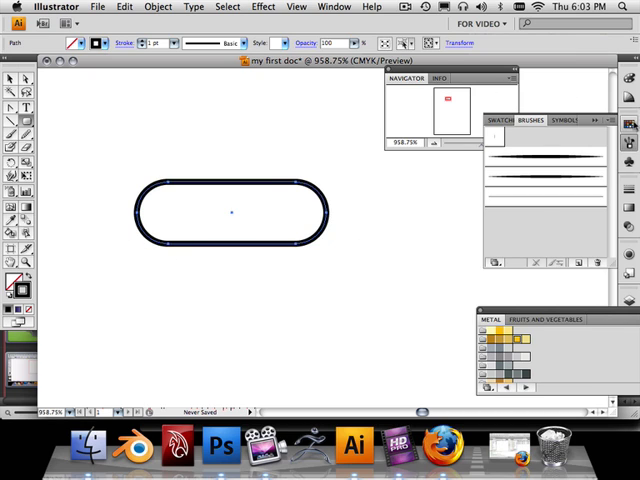
{"action": "left_click", "coordinate": [492, 120]}
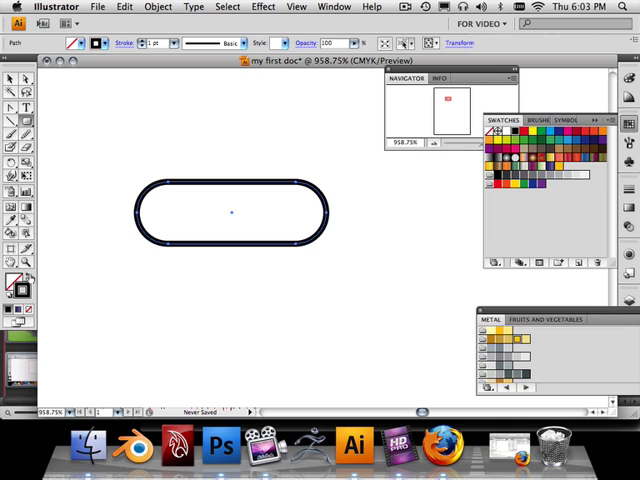
{"action": "left_click", "coordinate": [490, 136]}
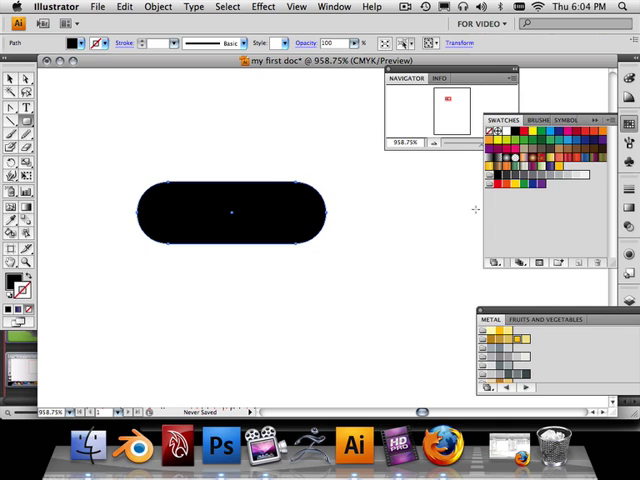
{"action": "left_click", "coordinate": [540, 120]}
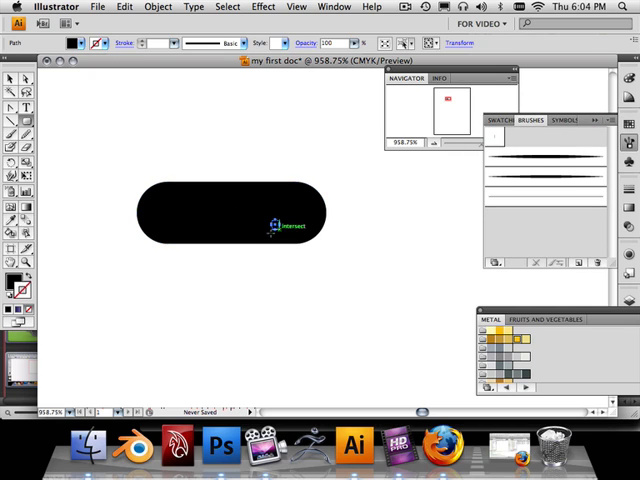
- Create a new art brush from the black pill shape with default options
{"action": "left_click", "coordinate": [230, 214]}
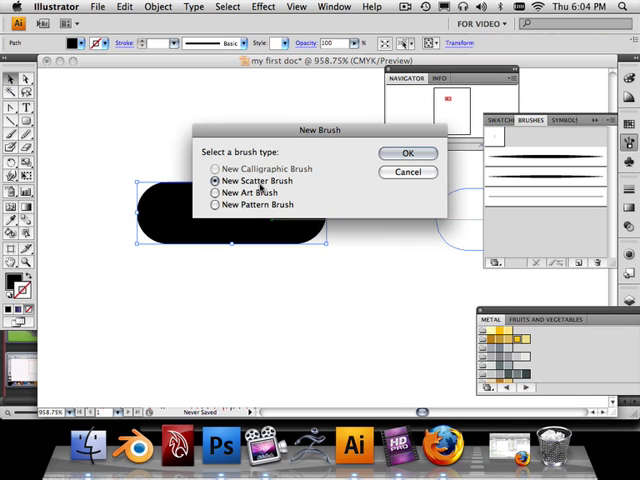
{"action": "left_click", "coordinate": [408, 152]}
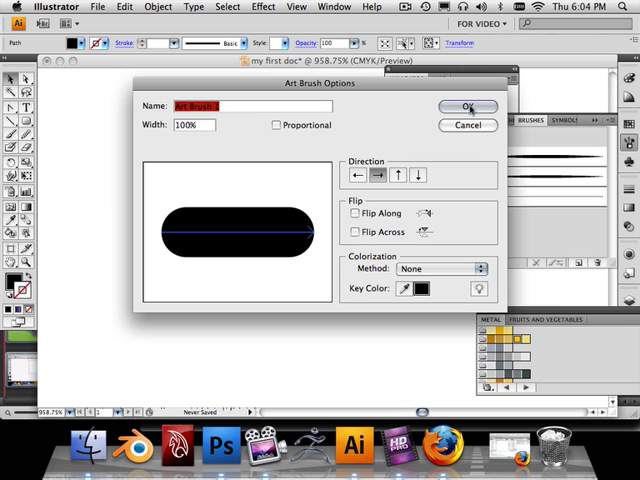
{"action": "left_click", "coordinate": [466, 108]}
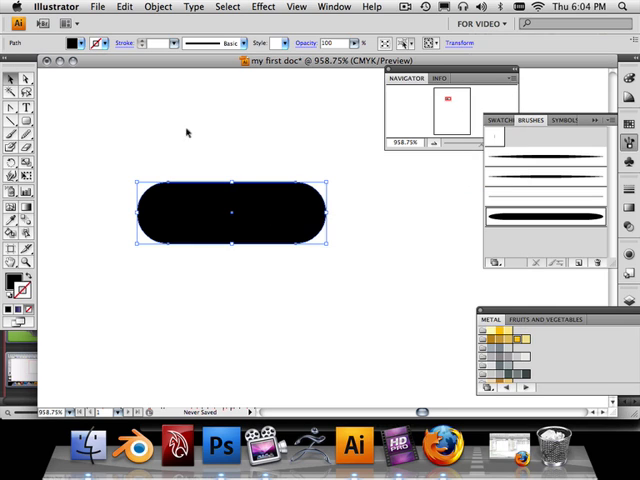
{"action": "mouse_move", "coordinate": [132, 188]}
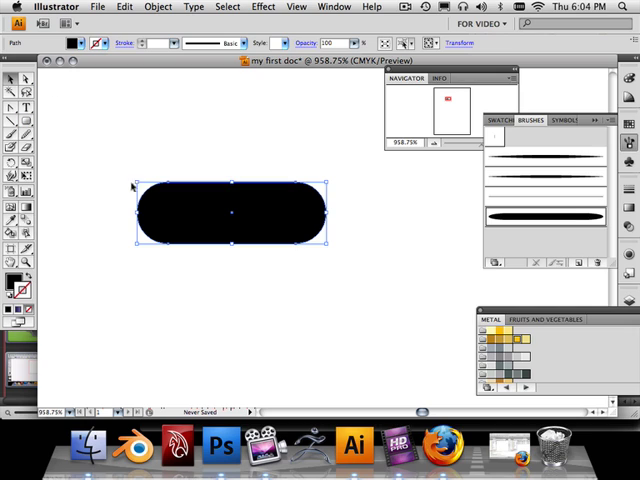